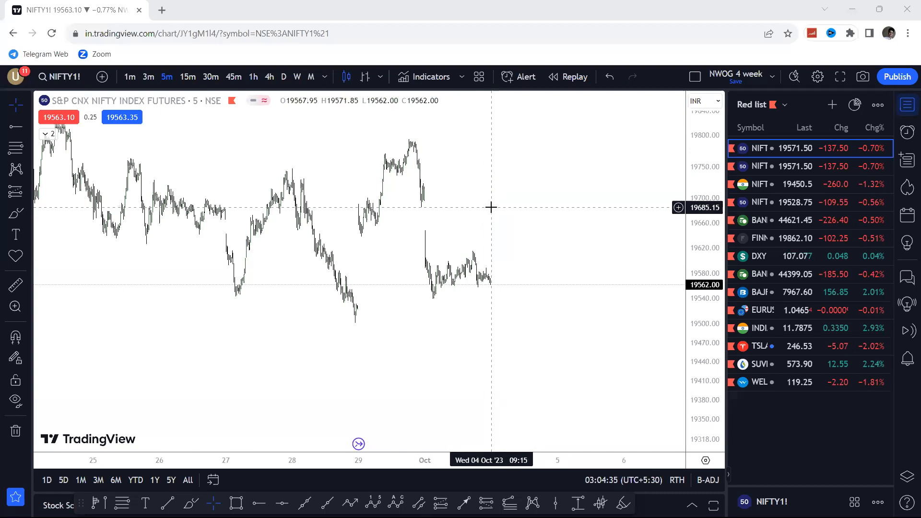
{"action": "mouse_move", "coordinate": [477, 213]}
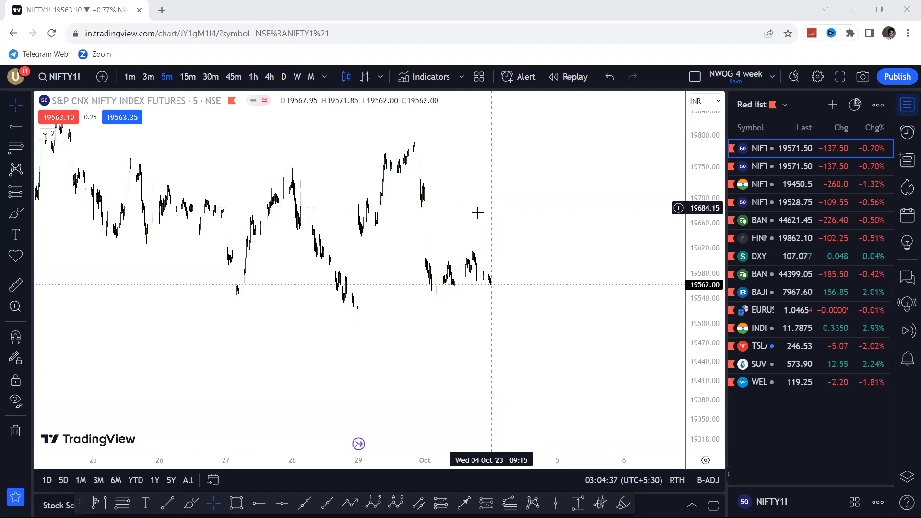
{"action": "mouse_move", "coordinate": [495, 280]}
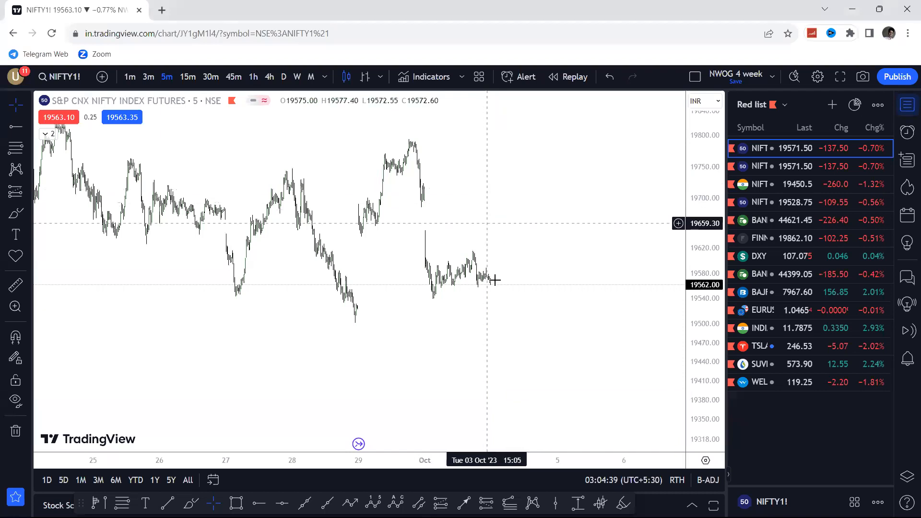
Step: Bring the TradingView NIFTY futures chart back to the front and close the OKX ad popup
{"action": "left_click", "coordinate": [315, 504]}
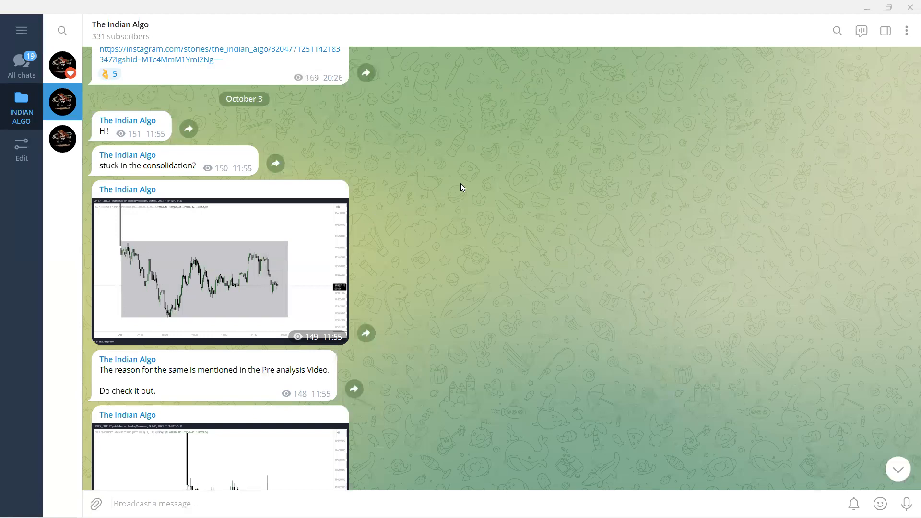
{"action": "mouse_move", "coordinate": [459, 188]}
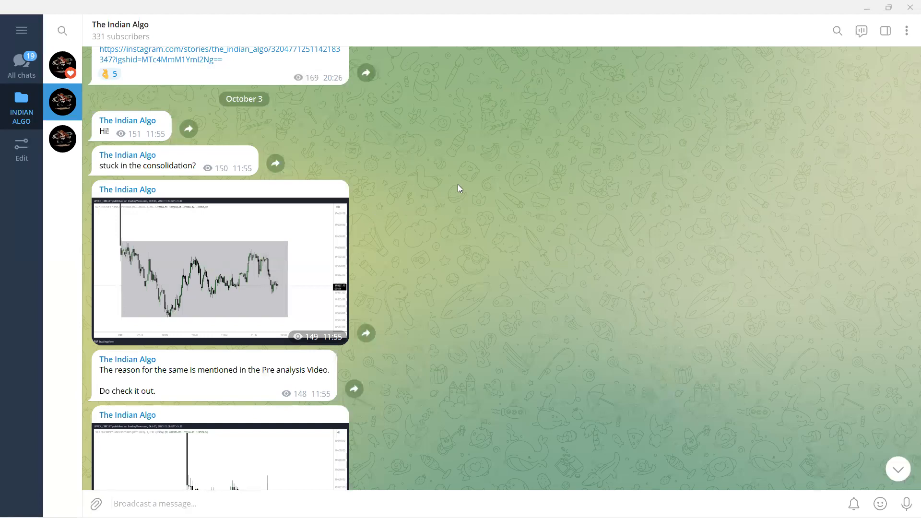
{"action": "scroll", "scroll_direction": "down", "scroll_amount": 3}
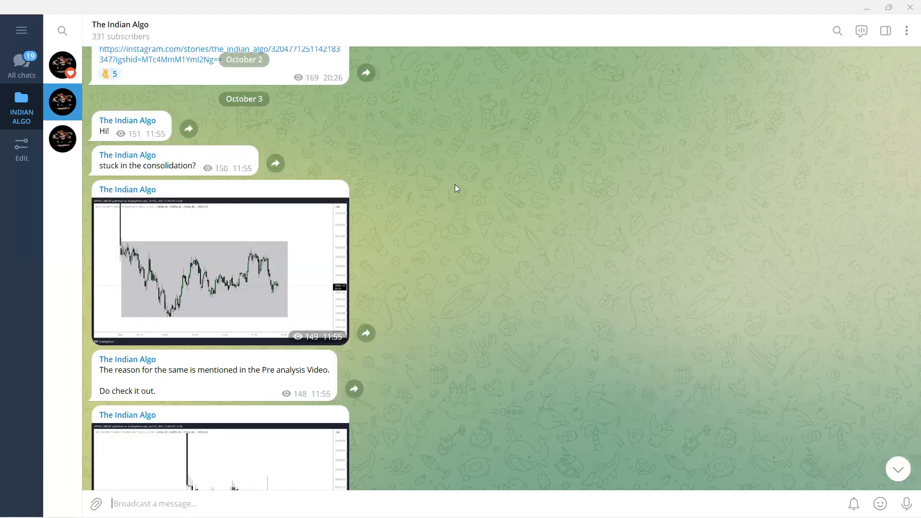
{"action": "mouse_move", "coordinate": [455, 200]}
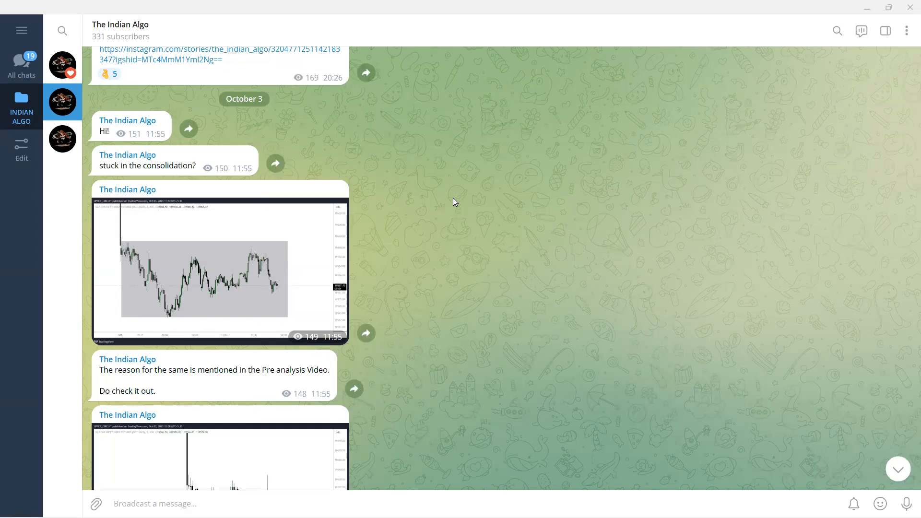
{"action": "mouse_move", "coordinate": [275, 225]}
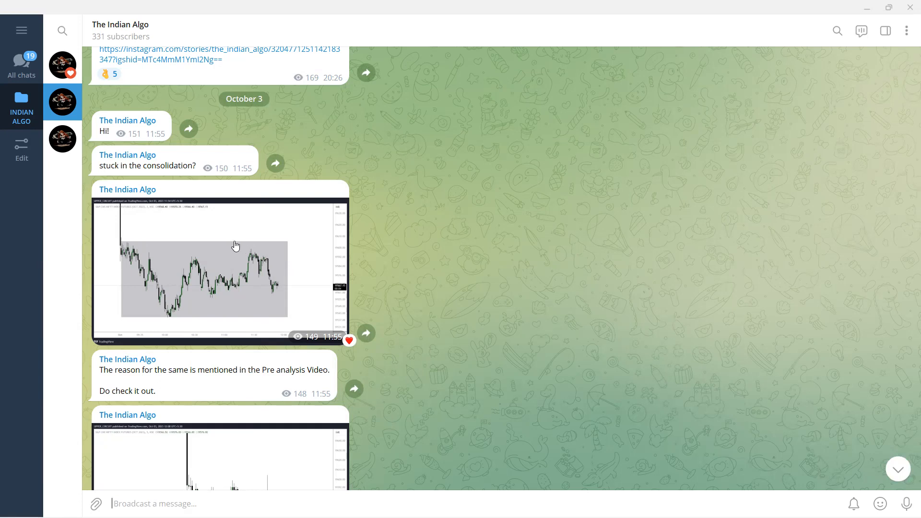
{"action": "scroll", "scroll_direction": "down", "scroll_amount": 3}
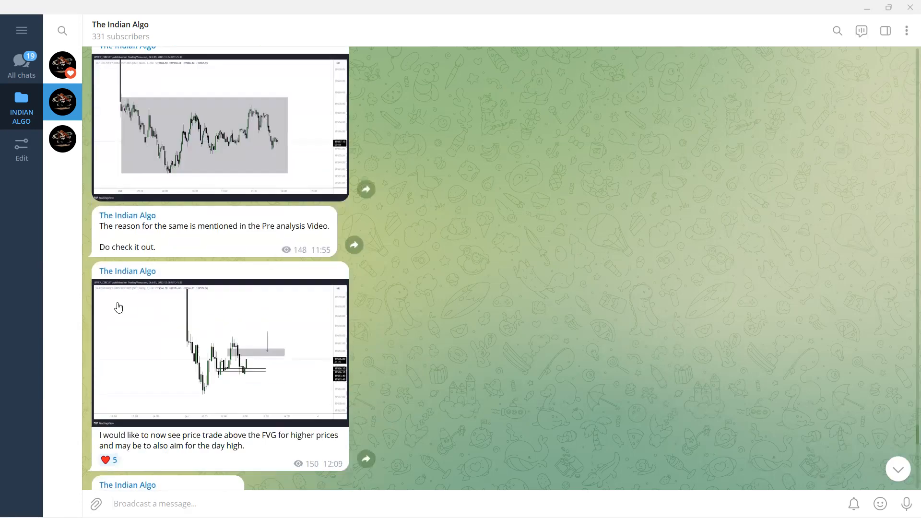
{"action": "scroll", "scroll_direction": "down", "scroll_amount": 3}
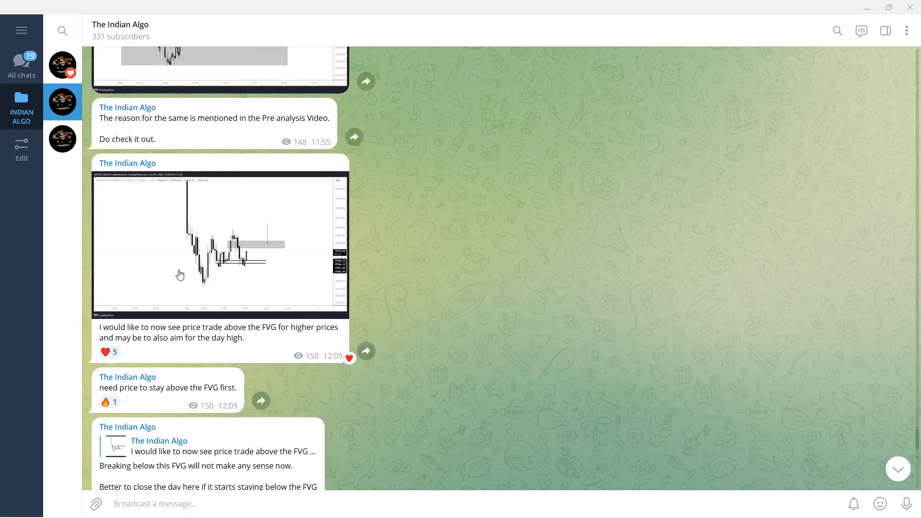
{"action": "scroll", "scroll_direction": "down", "scroll_amount": 3}
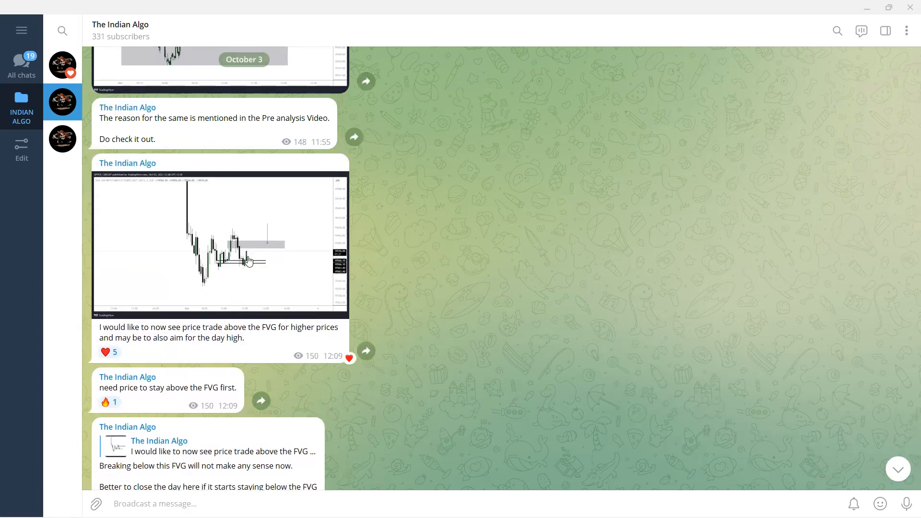
{"action": "mouse_move", "coordinate": [258, 241]}
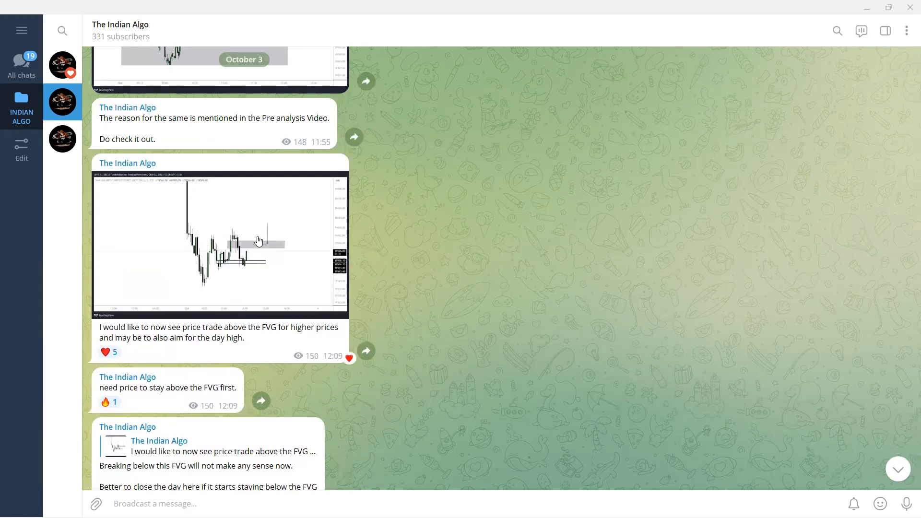
{"action": "scroll", "scroll_direction": "down", "scroll_amount": 3}
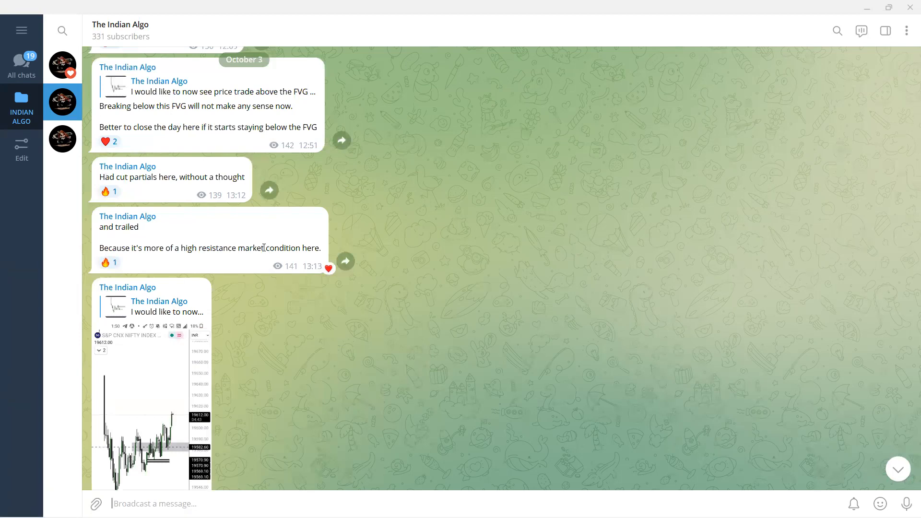
{"action": "scroll", "scroll_direction": "down", "scroll_amount": 3}
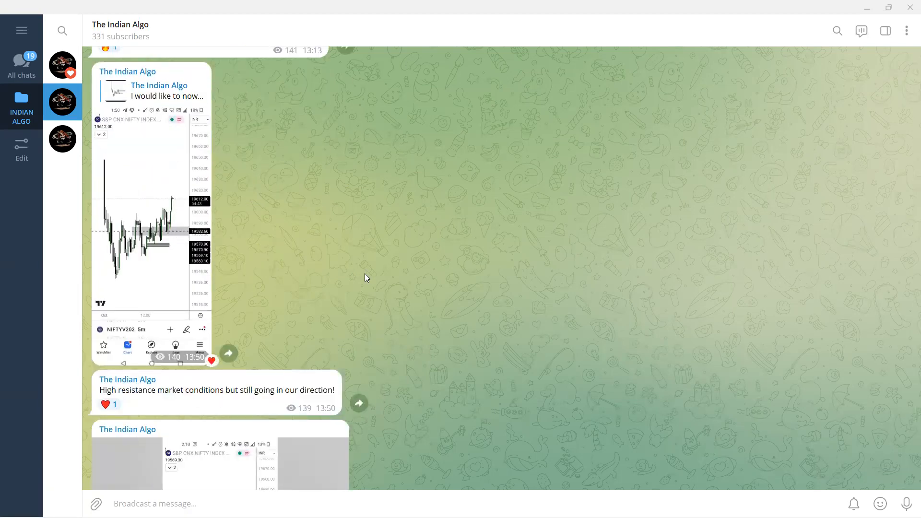
{"action": "scroll", "scroll_direction": "down", "scroll_amount": 3}
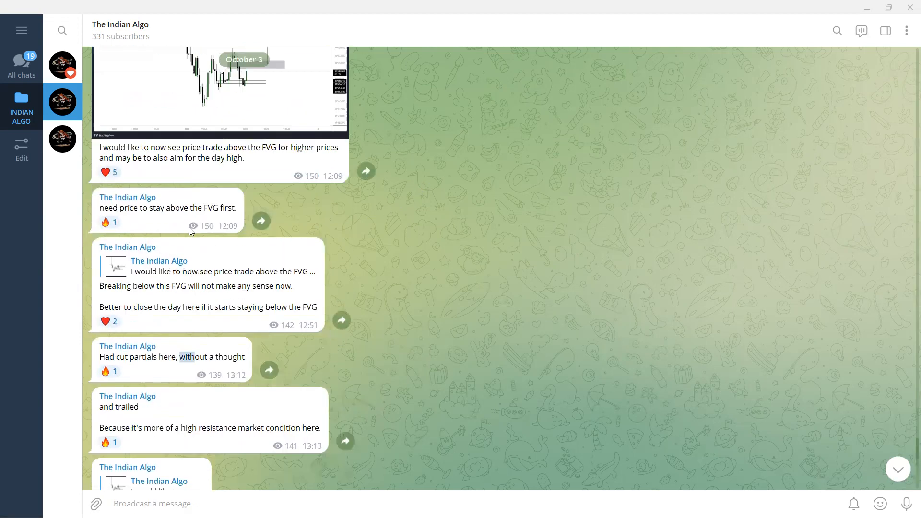
{"action": "scroll", "scroll_direction": "down", "scroll_amount": 3}
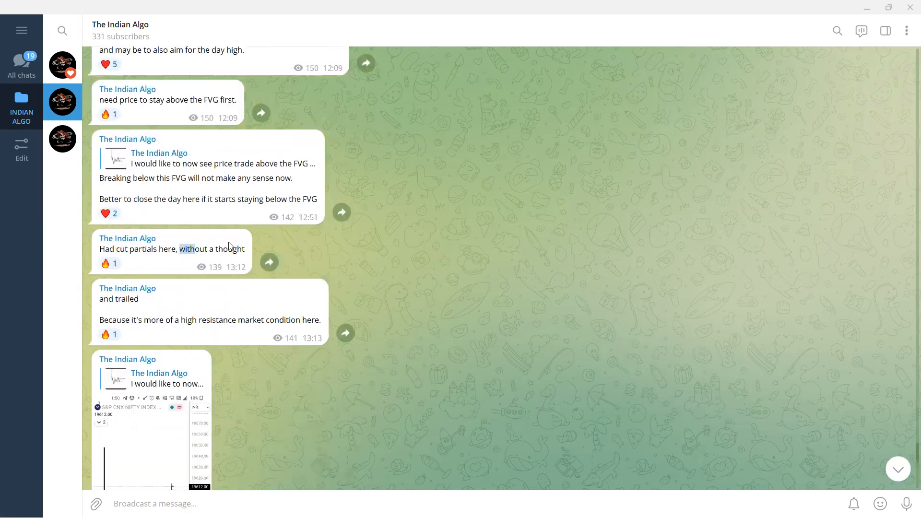
{"action": "scroll", "scroll_direction": "down", "scroll_amount": 3}
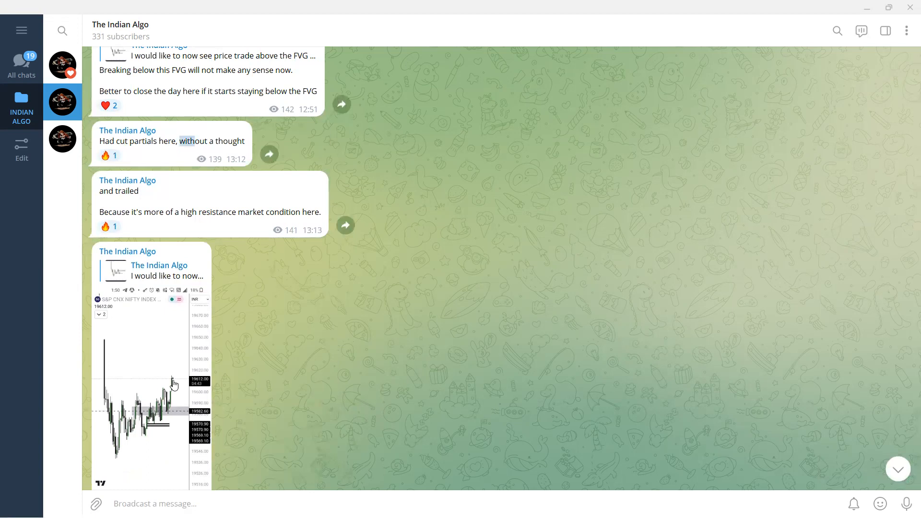
{"action": "scroll", "scroll_direction": "down", "scroll_amount": 3}
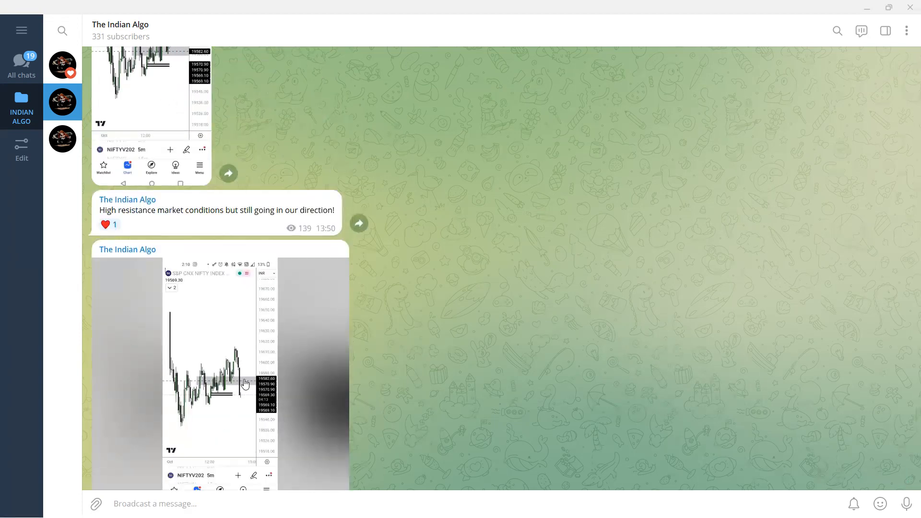
{"action": "scroll", "scroll_direction": "down", "scroll_amount": 3}
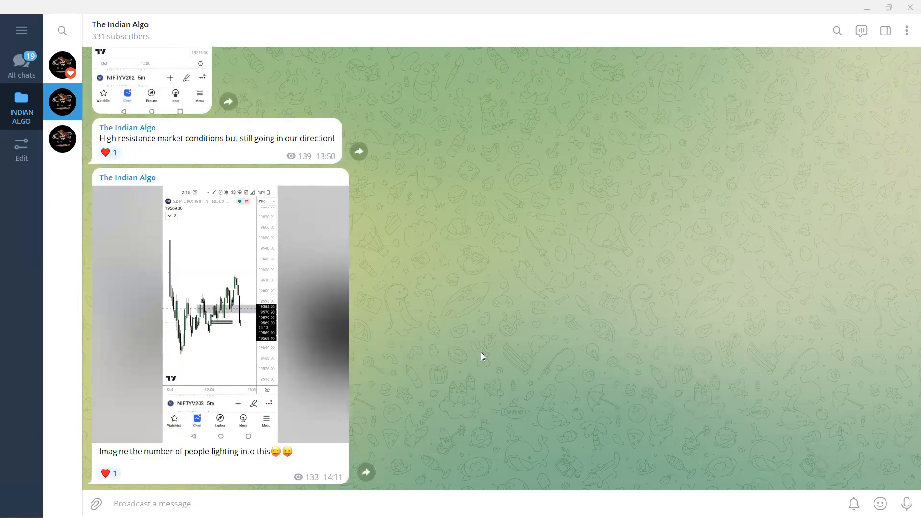
{"action": "mouse_move", "coordinate": [566, 390]}
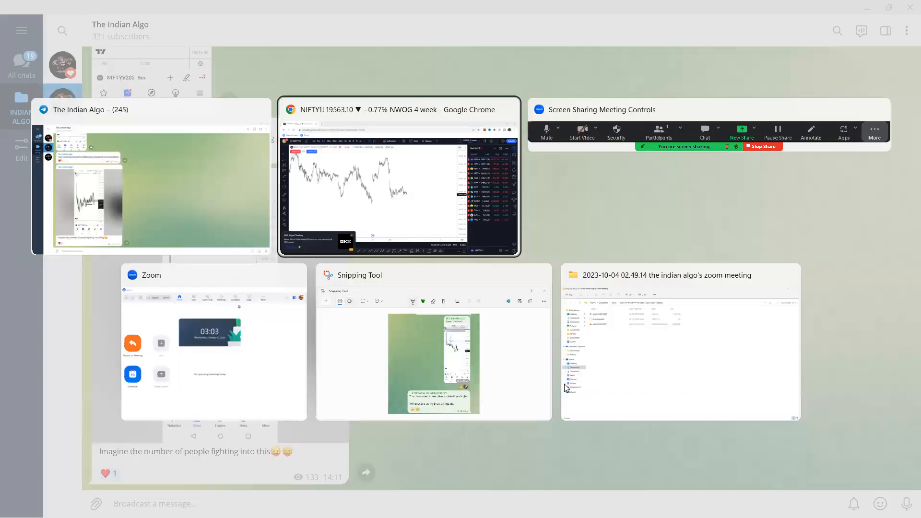
{"action": "mouse_move", "coordinate": [404, 246]}
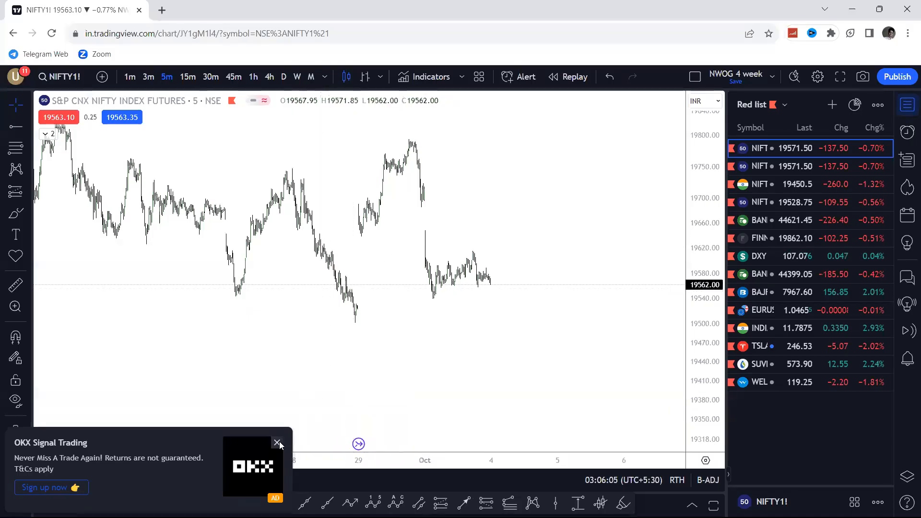
{"action": "left_click", "coordinate": [278, 442]}
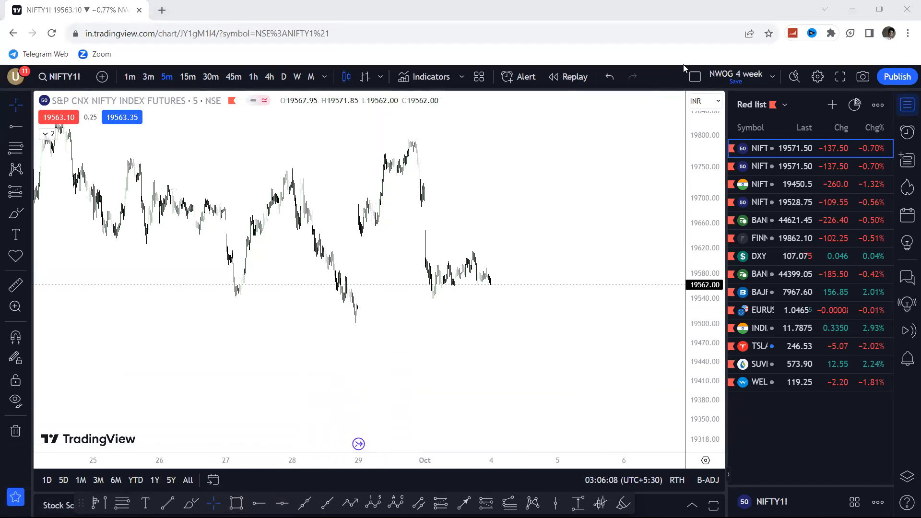
{"action": "mouse_move", "coordinate": [540, 328]}
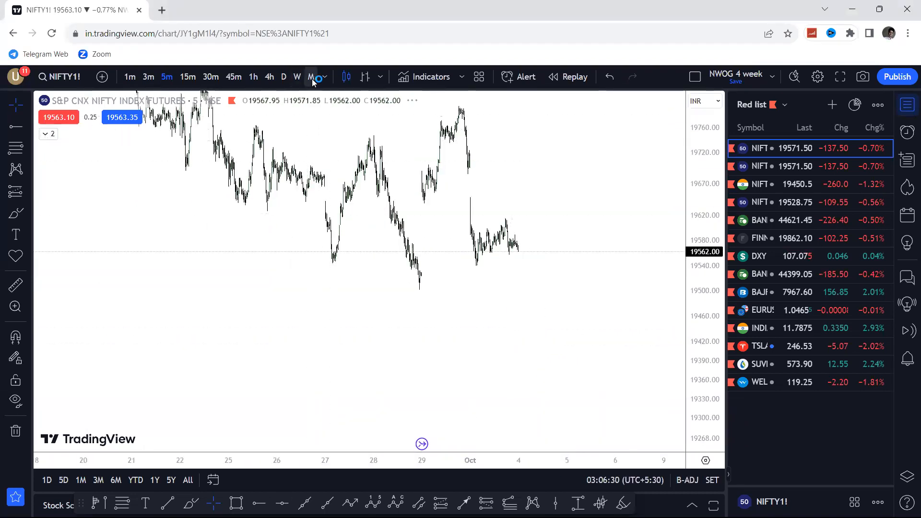
Step: Switch the NIFTY futures chart to monthly (1M) candles
{"action": "left_click", "coordinate": [311, 77]}
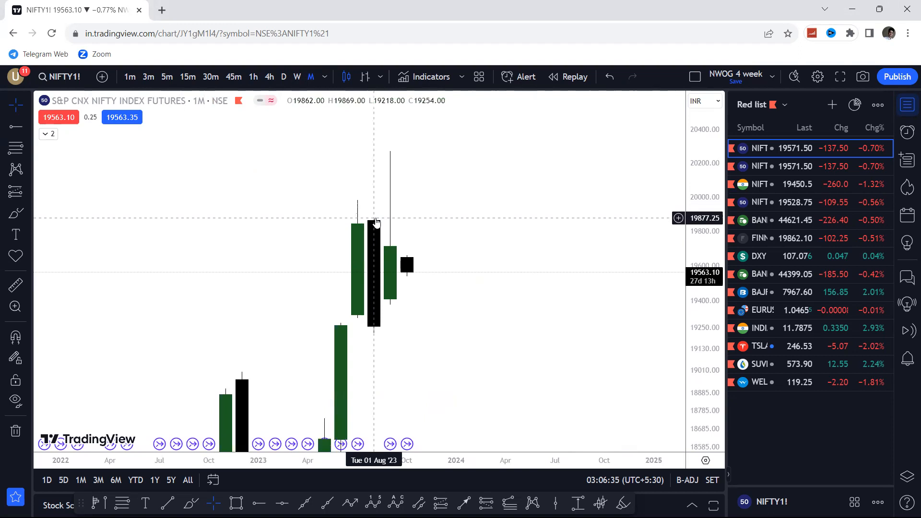
{"action": "mouse_move", "coordinate": [376, 212]}
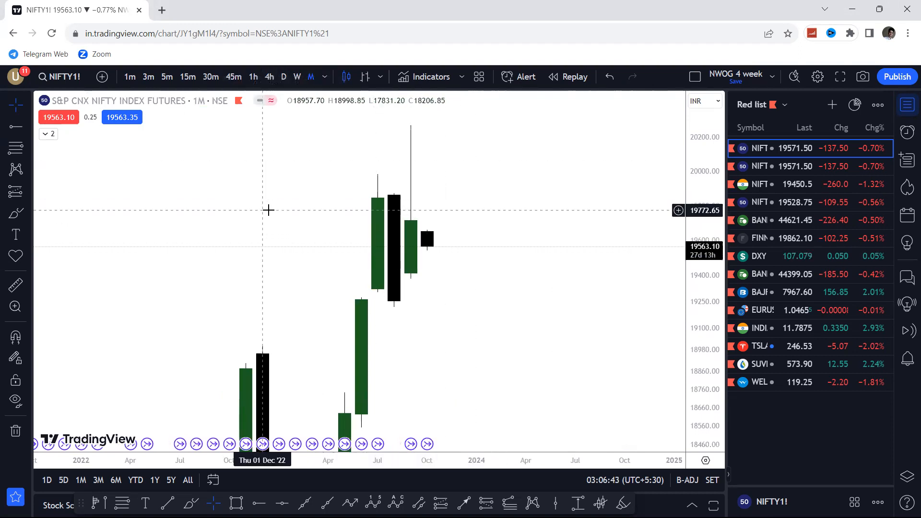
{"action": "mouse_move", "coordinate": [384, 202]}
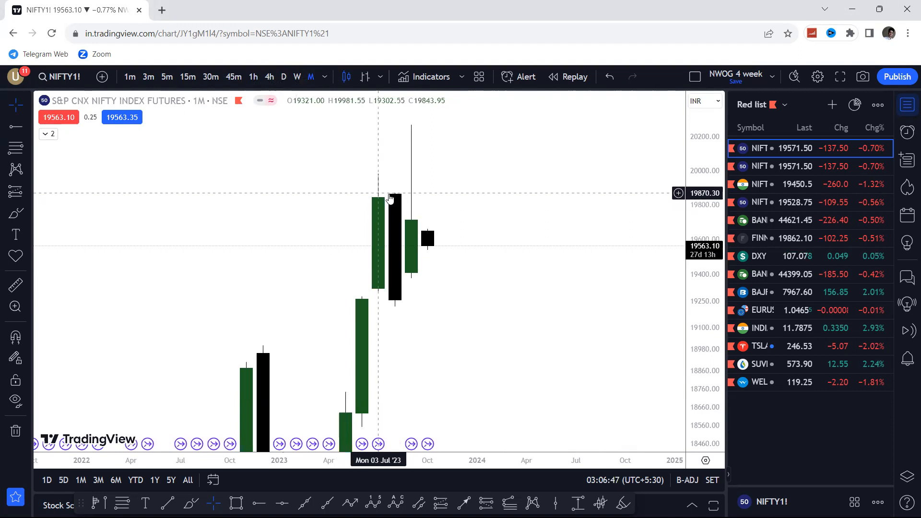
{"action": "mouse_move", "coordinate": [392, 199]}
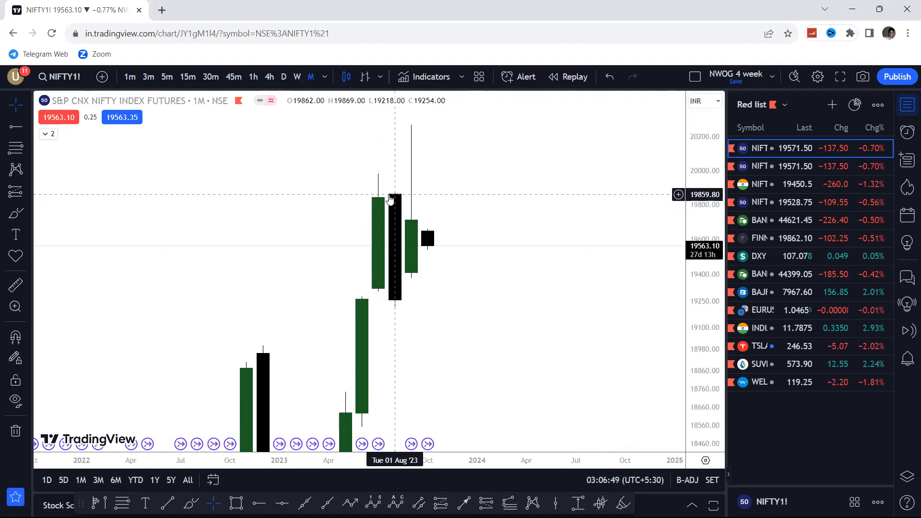
{"action": "mouse_move", "coordinate": [458, 242]}
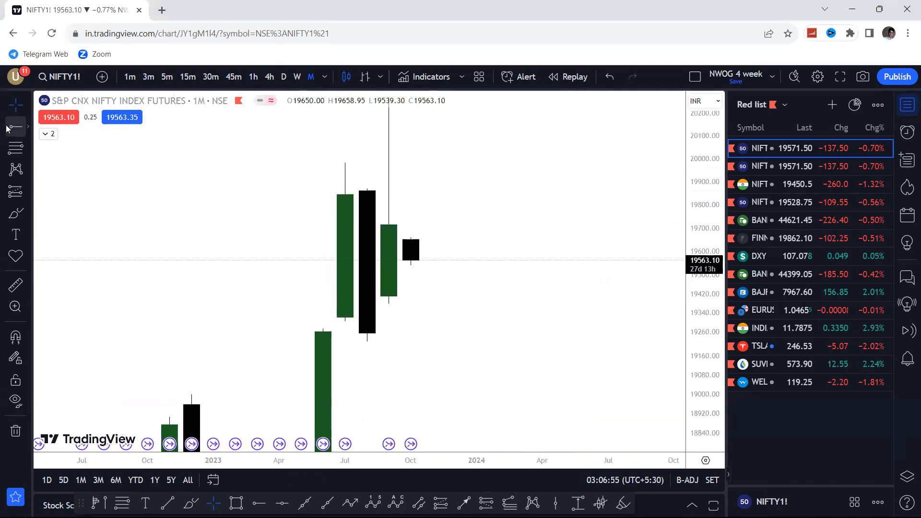
{"action": "mouse_move", "coordinate": [388, 305]}
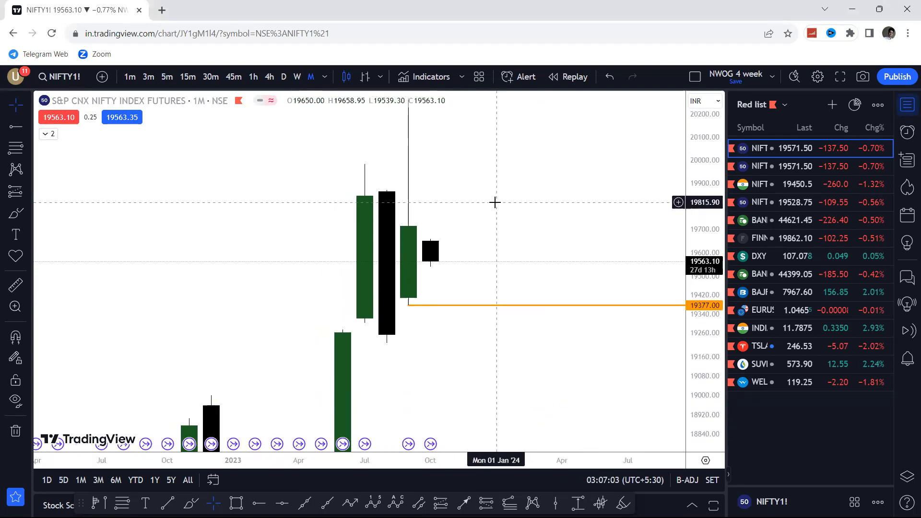
{"action": "mouse_move", "coordinate": [668, 130]}
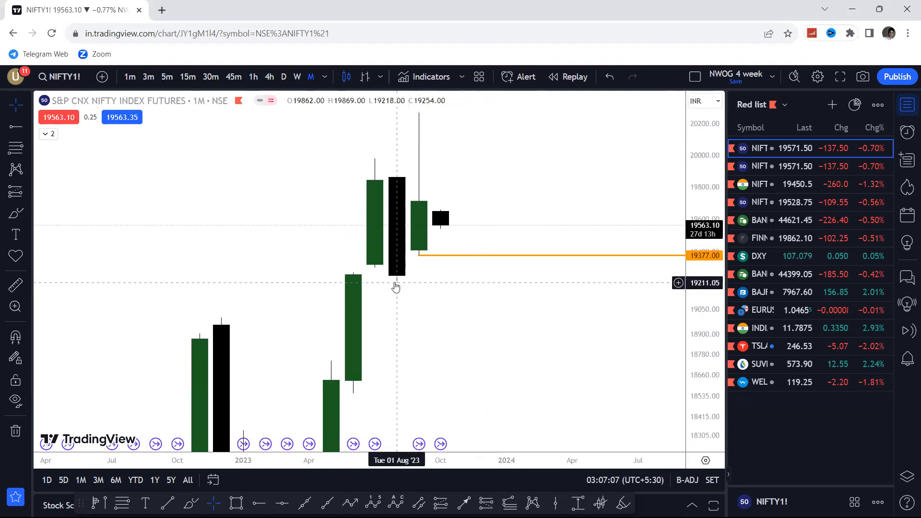
{"action": "mouse_move", "coordinate": [405, 281]}
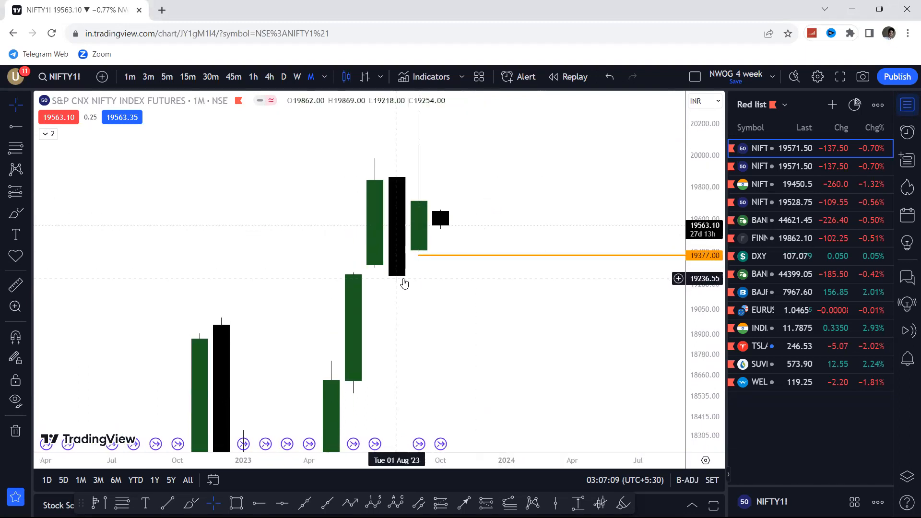
{"action": "mouse_move", "coordinate": [409, 281]}
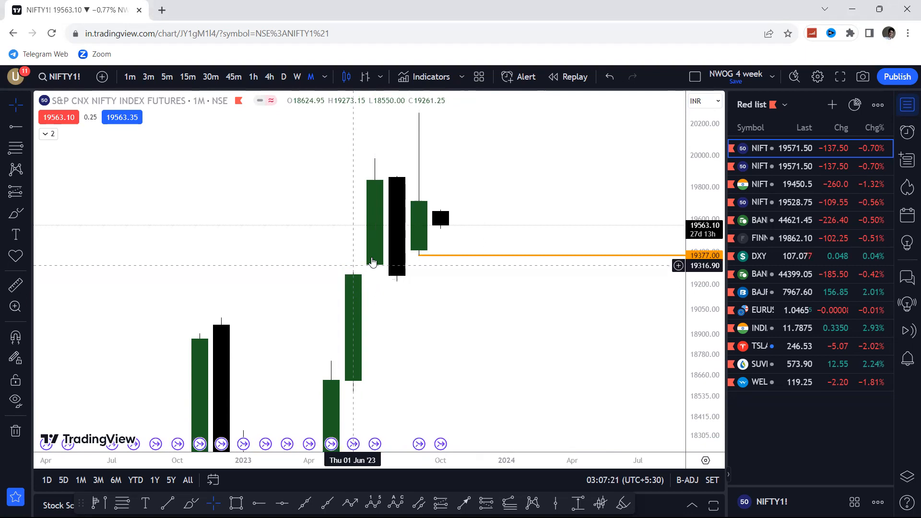
{"action": "mouse_move", "coordinate": [403, 293]}
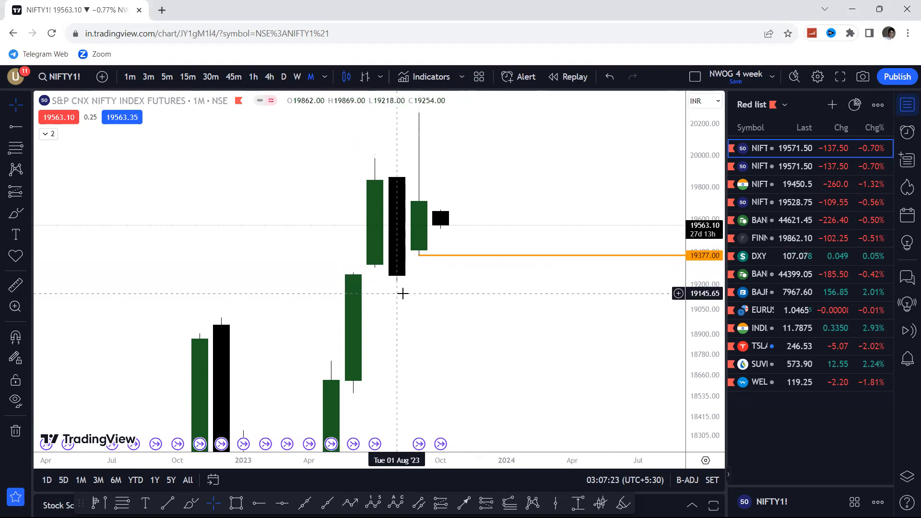
{"action": "mouse_move", "coordinate": [404, 289]}
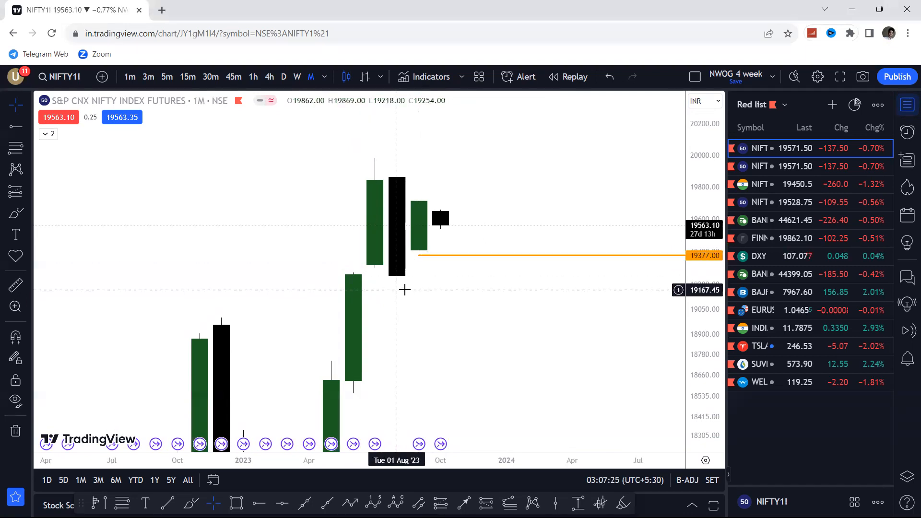
{"action": "mouse_move", "coordinate": [421, 281]}
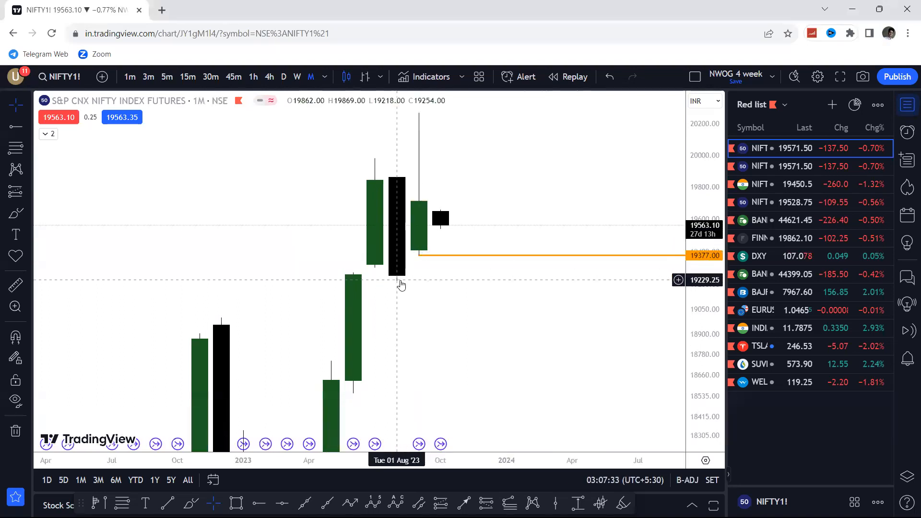
{"action": "mouse_move", "coordinate": [418, 260]}
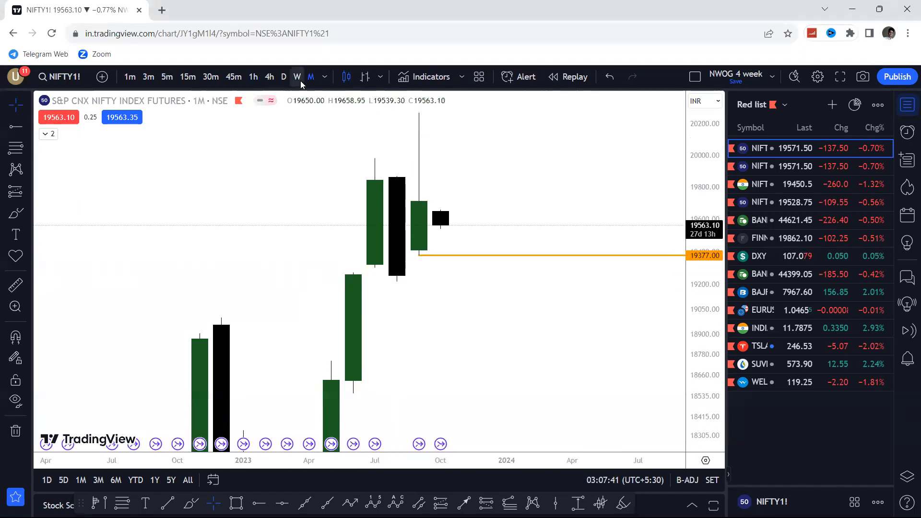
Step: Flip the chart to weekly candles and then back to monthly
{"action": "left_click", "coordinate": [296, 77]}
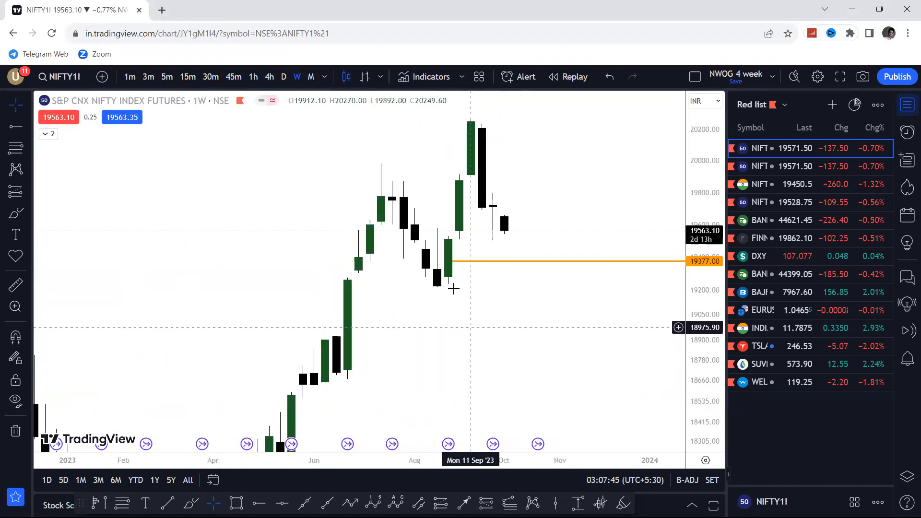
{"action": "left_click", "coordinate": [311, 77]}
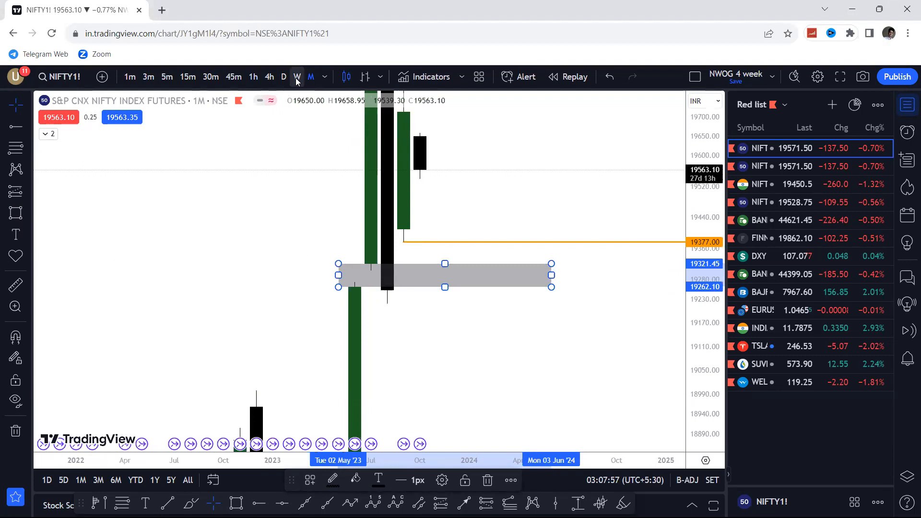
Step: Switch the NIFTY futures chart to weekly (W) candles
{"action": "left_click", "coordinate": [297, 76]}
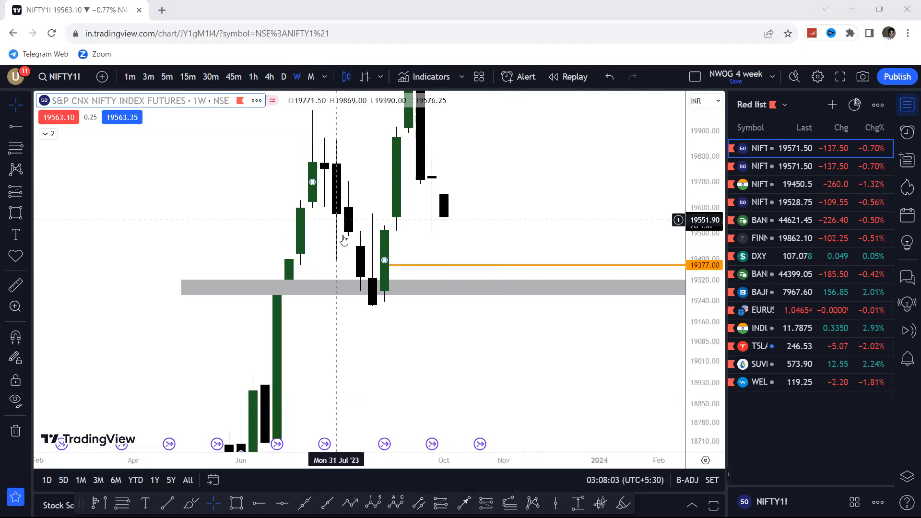
{"action": "mouse_move", "coordinate": [360, 261]}
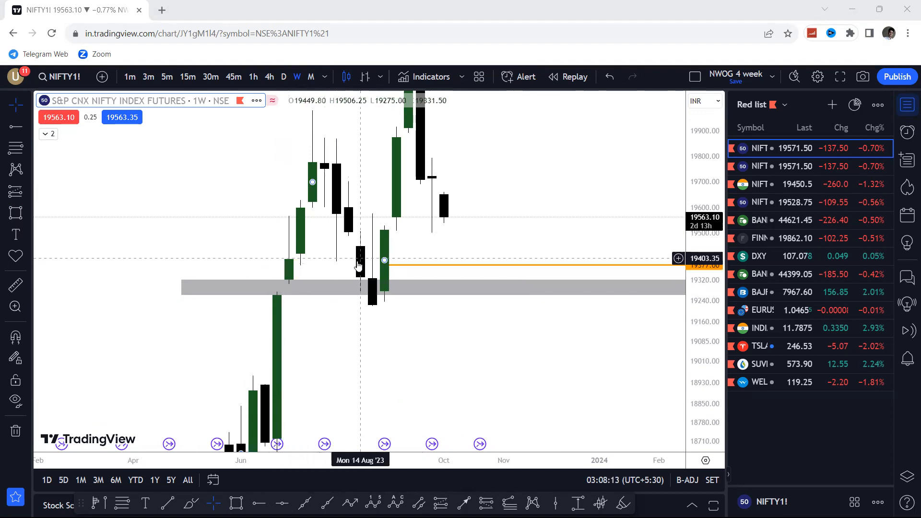
{"action": "mouse_move", "coordinate": [447, 231]}
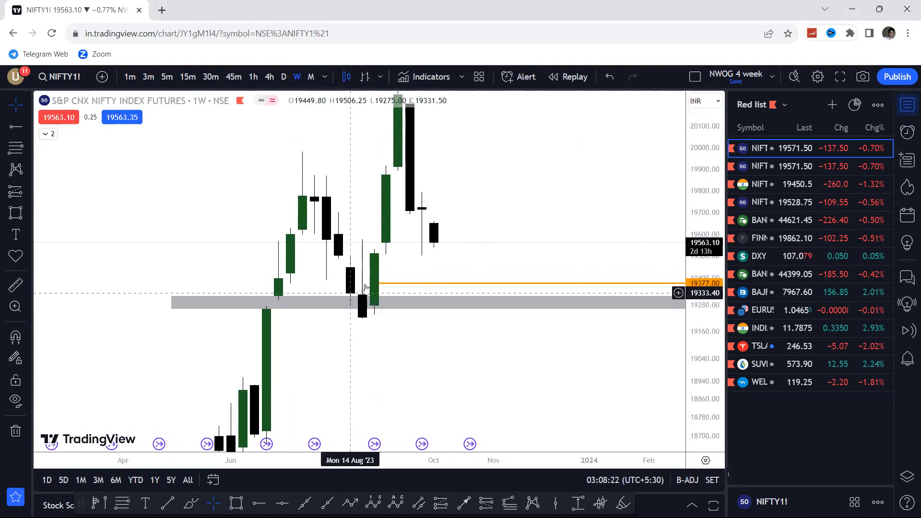
{"action": "mouse_move", "coordinate": [483, 208]}
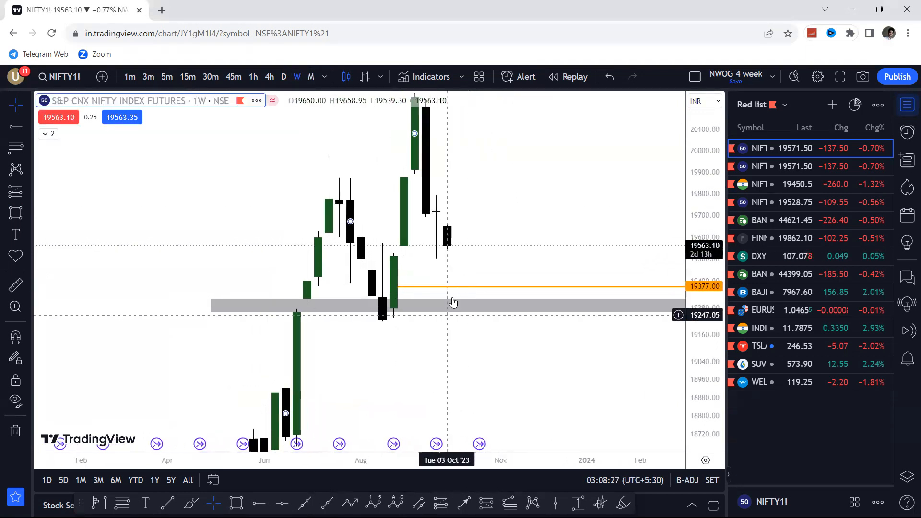
{"action": "mouse_move", "coordinate": [453, 325]}
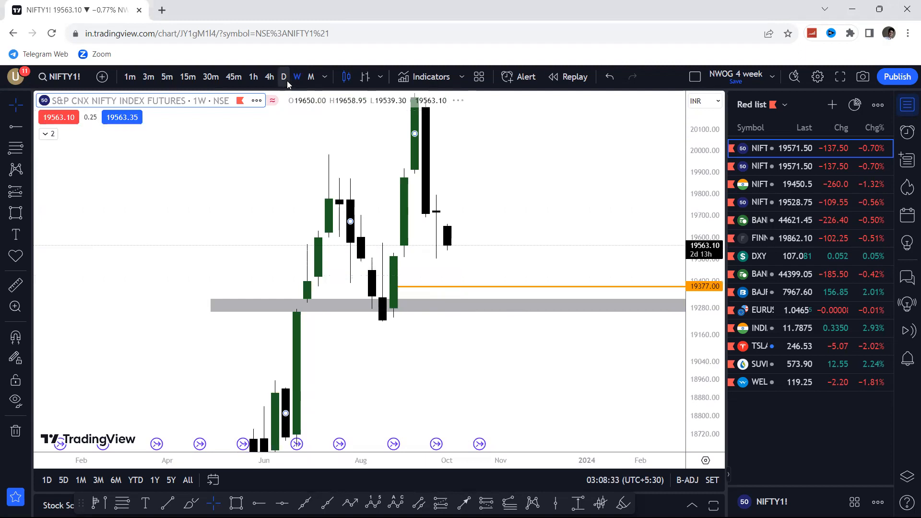
Step: Switch the NIFTY futures chart to daily (D) candles
{"action": "left_click", "coordinate": [284, 76]}
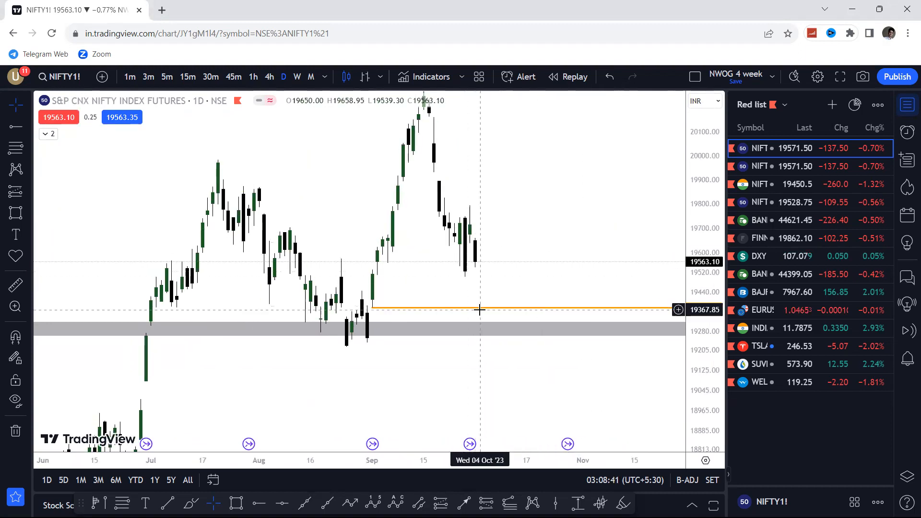
{"action": "mouse_move", "coordinate": [484, 307]}
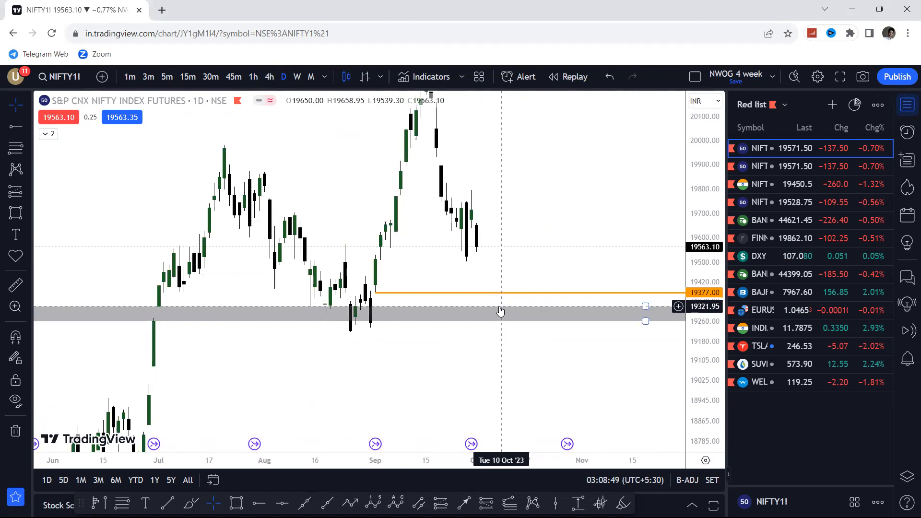
{"action": "mouse_move", "coordinate": [496, 311]}
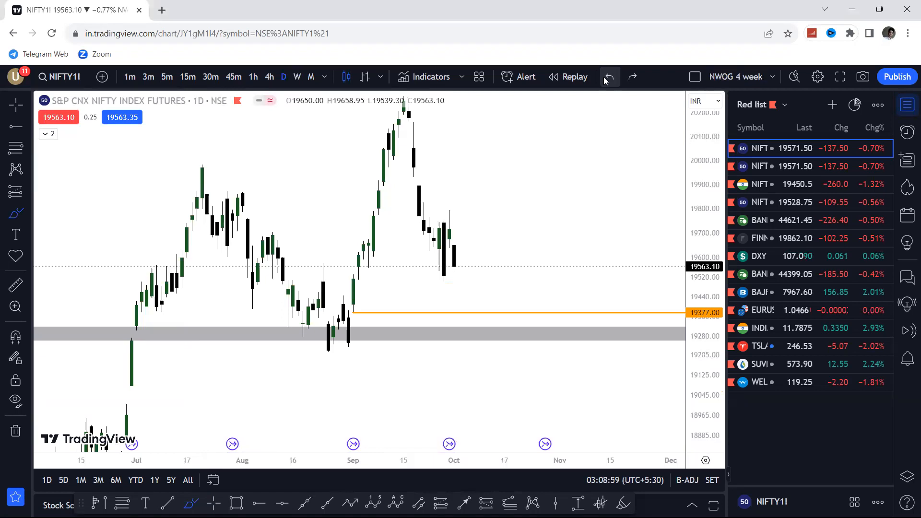
{"action": "mouse_move", "coordinate": [482, 288]}
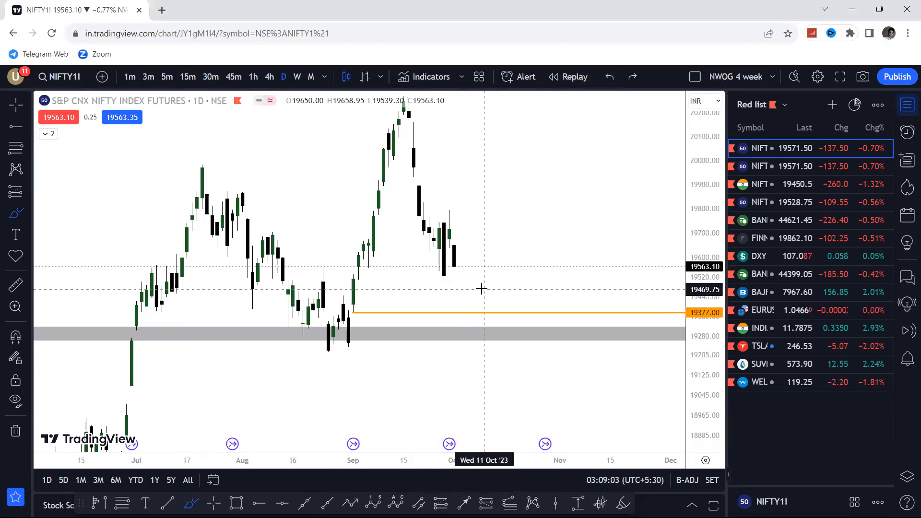
{"action": "mouse_move", "coordinate": [486, 307]}
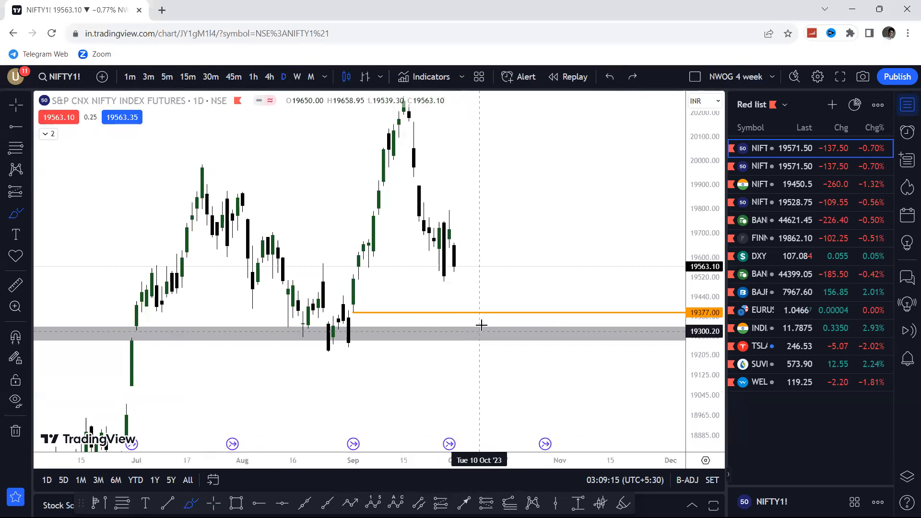
{"action": "mouse_move", "coordinate": [454, 283]}
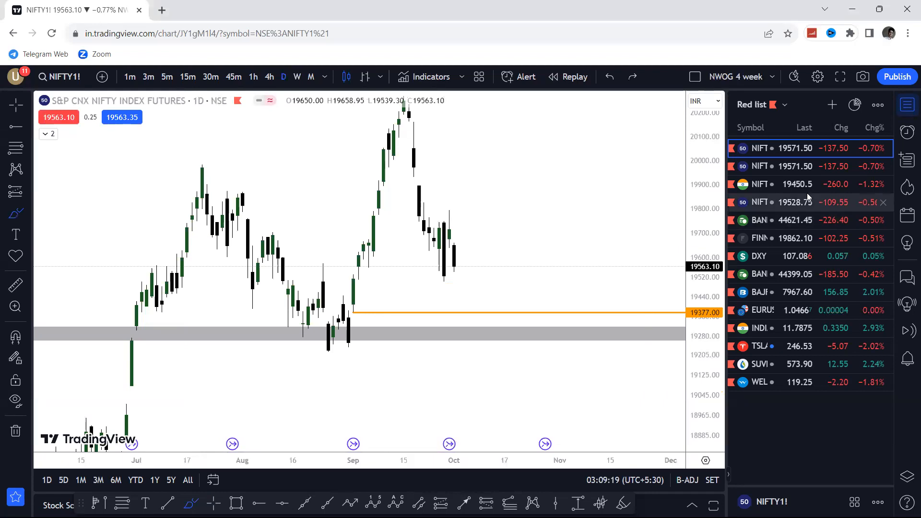
{"action": "mouse_move", "coordinate": [449, 294]}
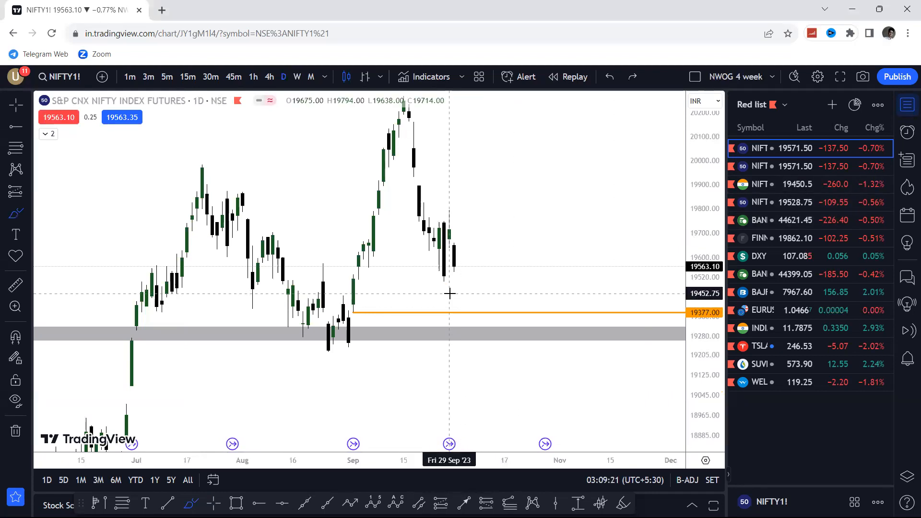
{"action": "left_click_drag", "start_coordinate": [452, 292], "coordinate": [487, 292]}
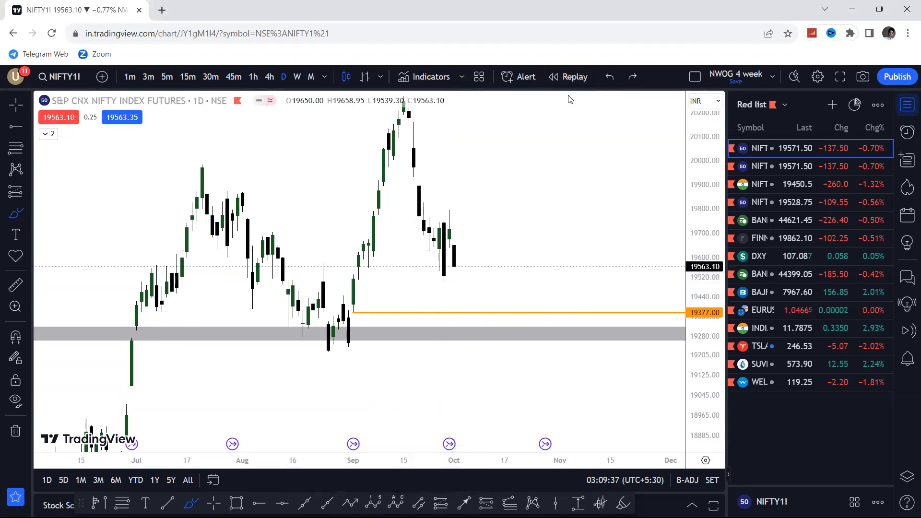
{"action": "mouse_move", "coordinate": [427, 314]}
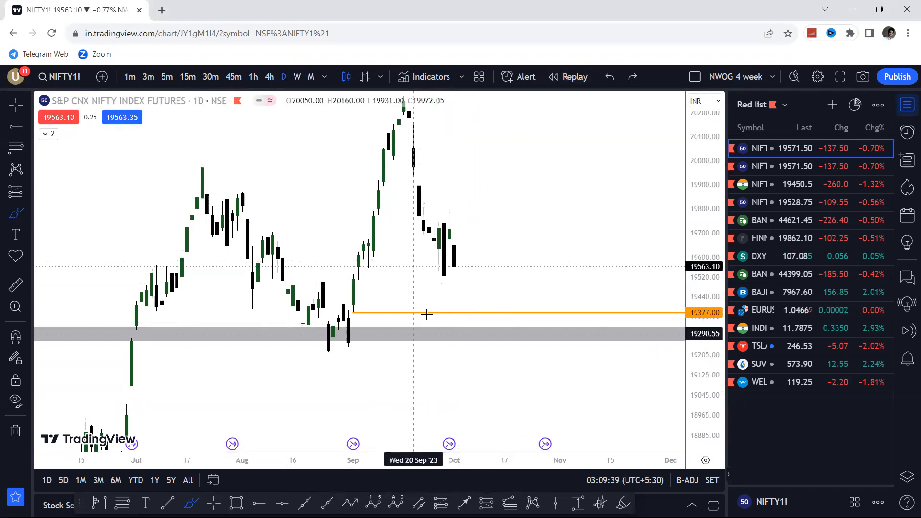
{"action": "mouse_move", "coordinate": [453, 278]}
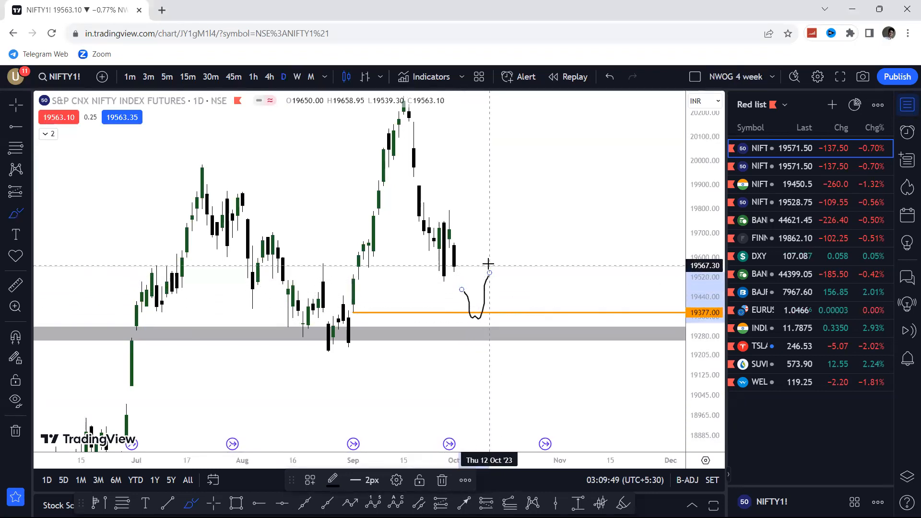
{"action": "left_click", "coordinate": [609, 76]}
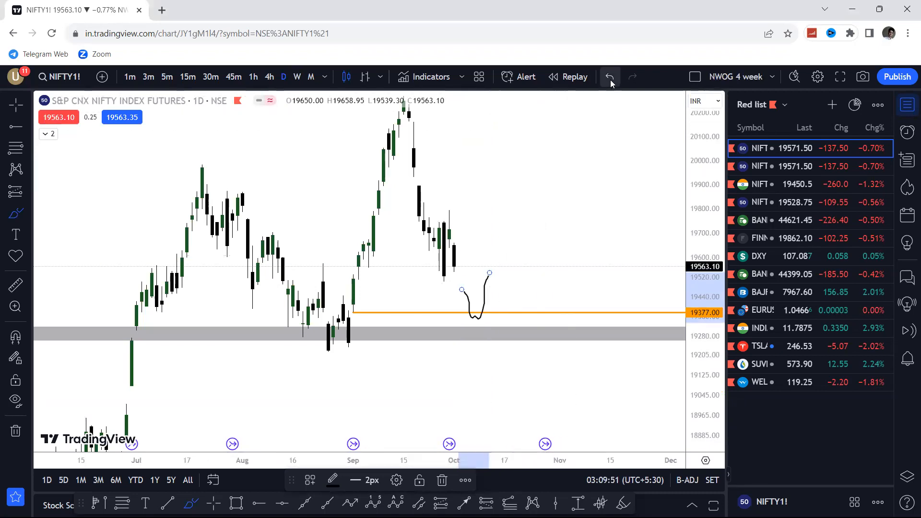
{"action": "left_click", "coordinate": [610, 77]}
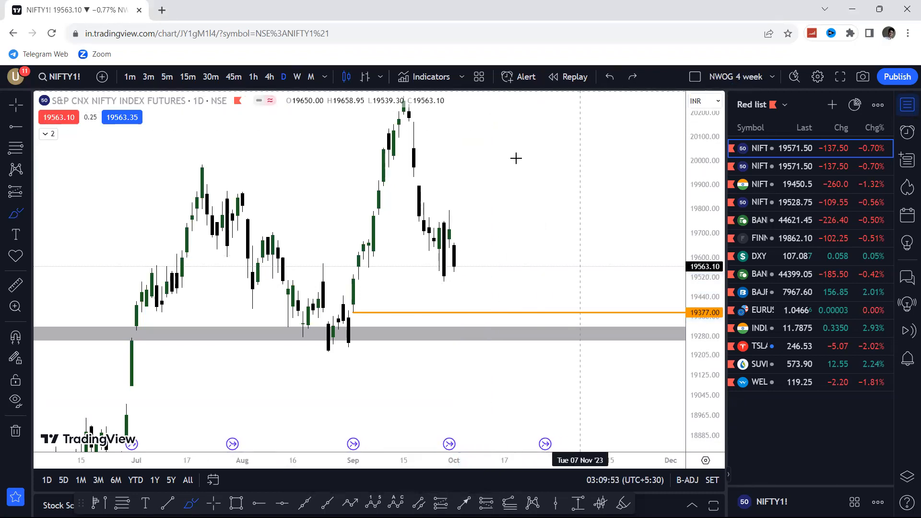
{"action": "mouse_move", "coordinate": [457, 318]}
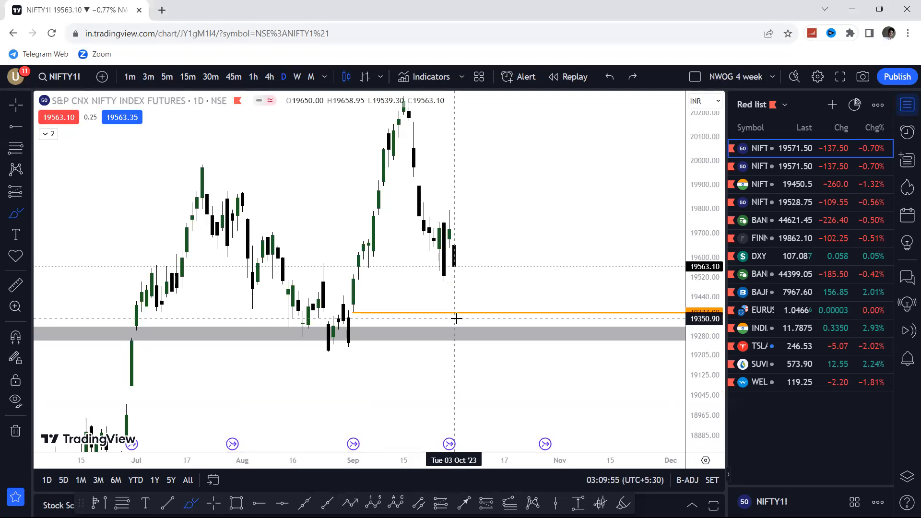